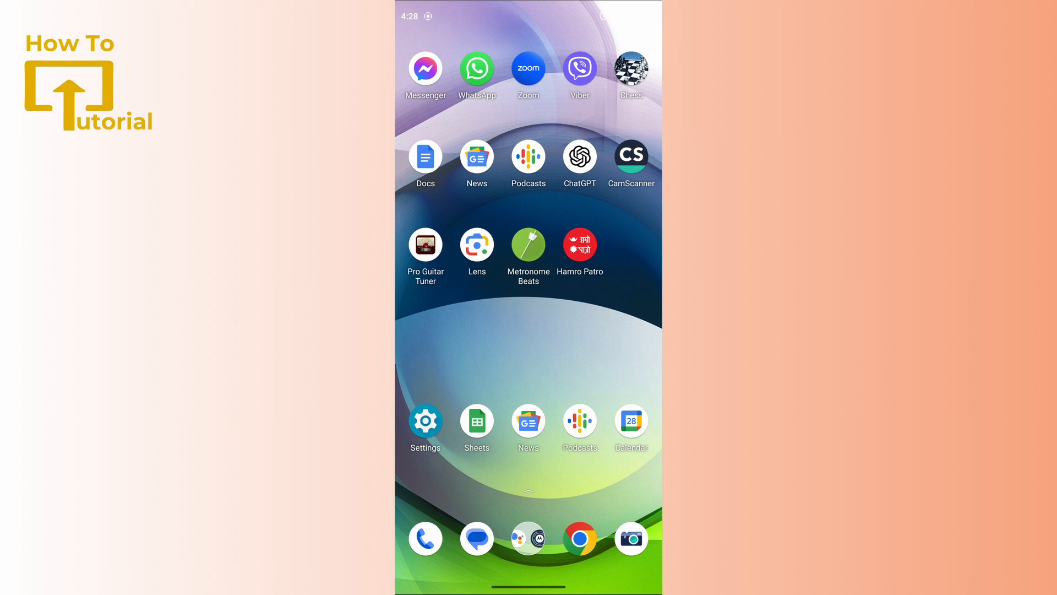
Step: Launch WhatsApp and open the group chat named '..' from the Chats list
click(476, 69)
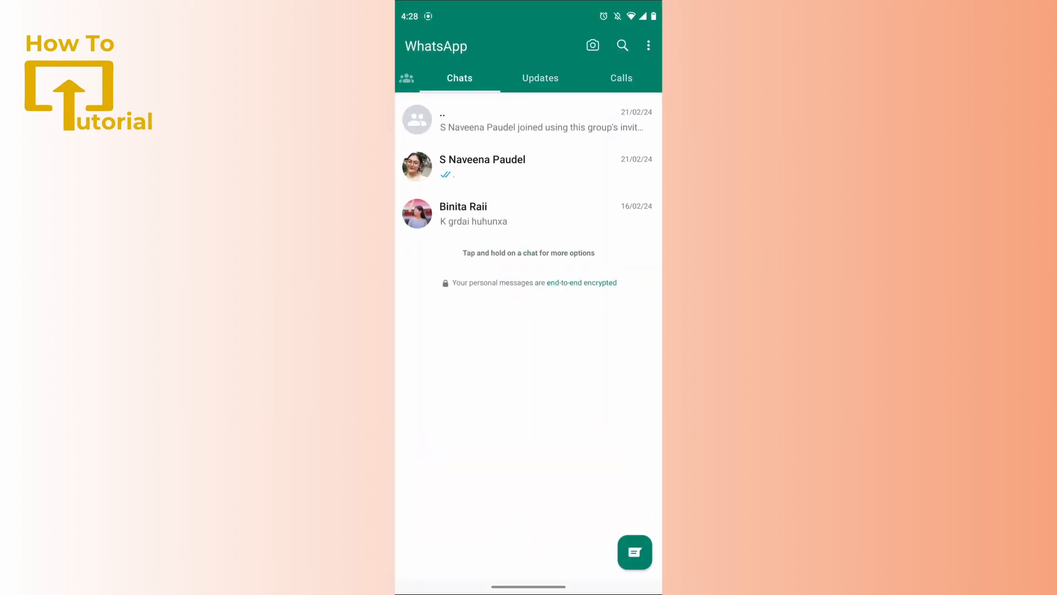
click(528, 120)
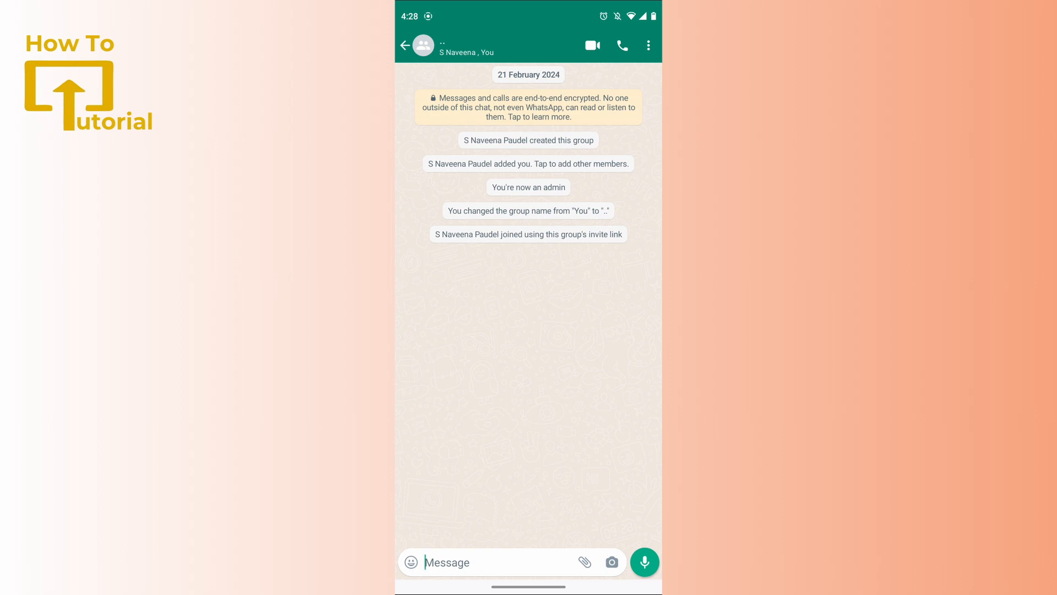
Step: Open Group info for '..', scroll to the members section, and open the invite link options
click(466, 46)
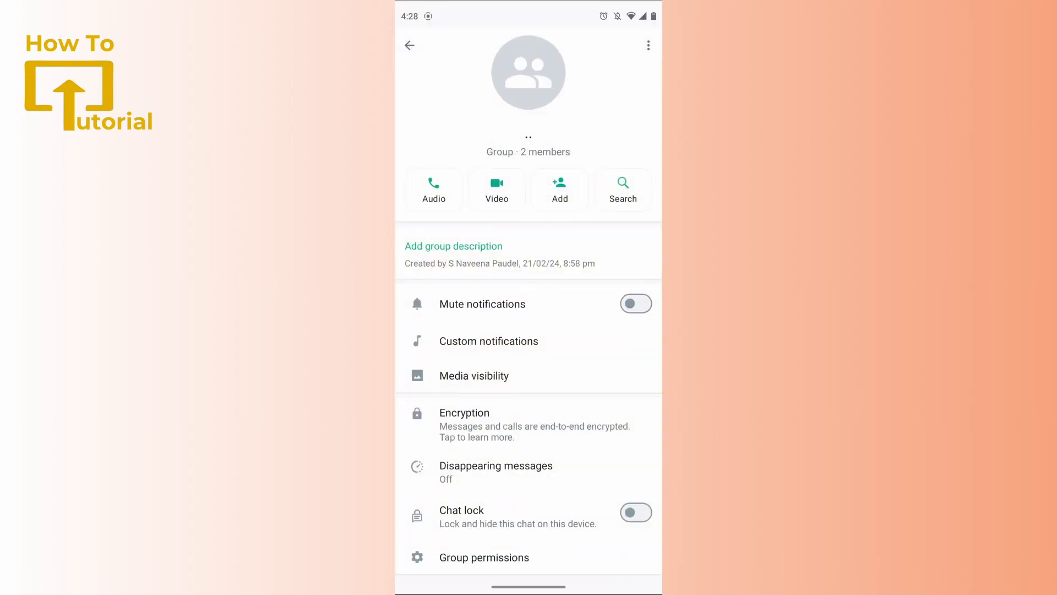
scroll(down, 3)
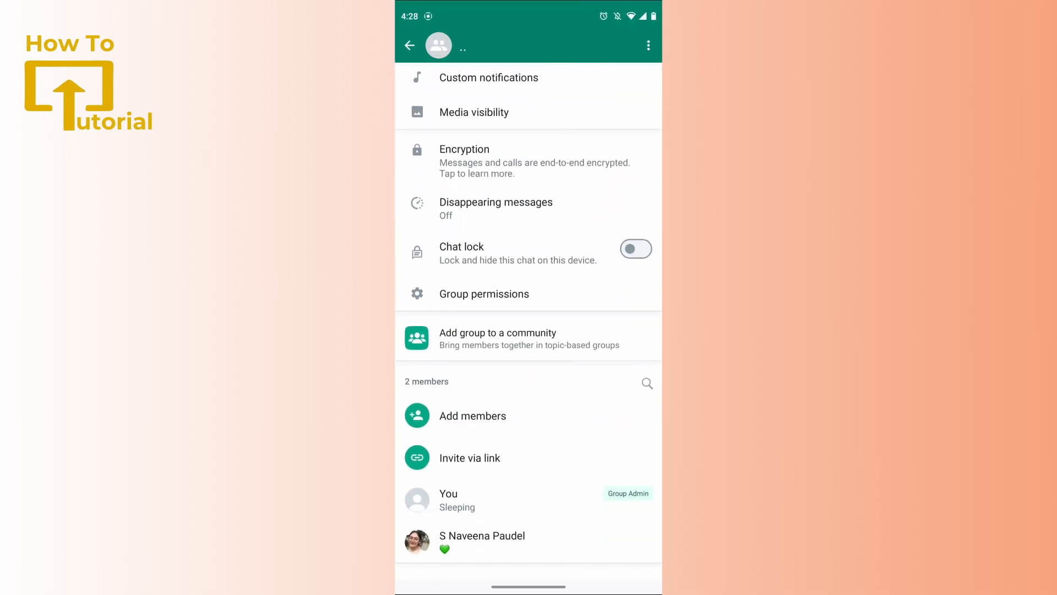
scroll(down, 3)
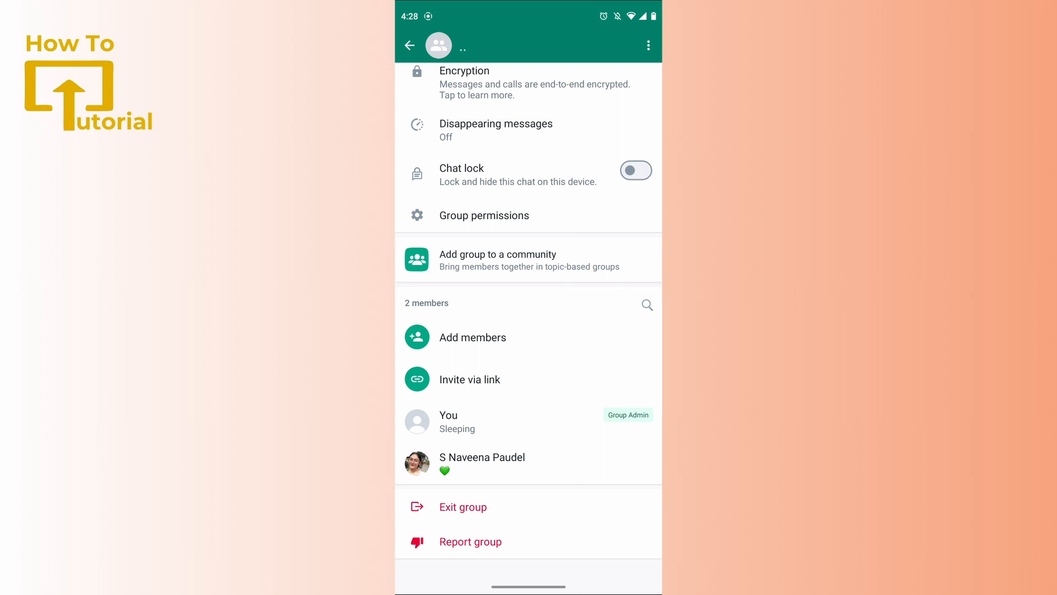
click(470, 379)
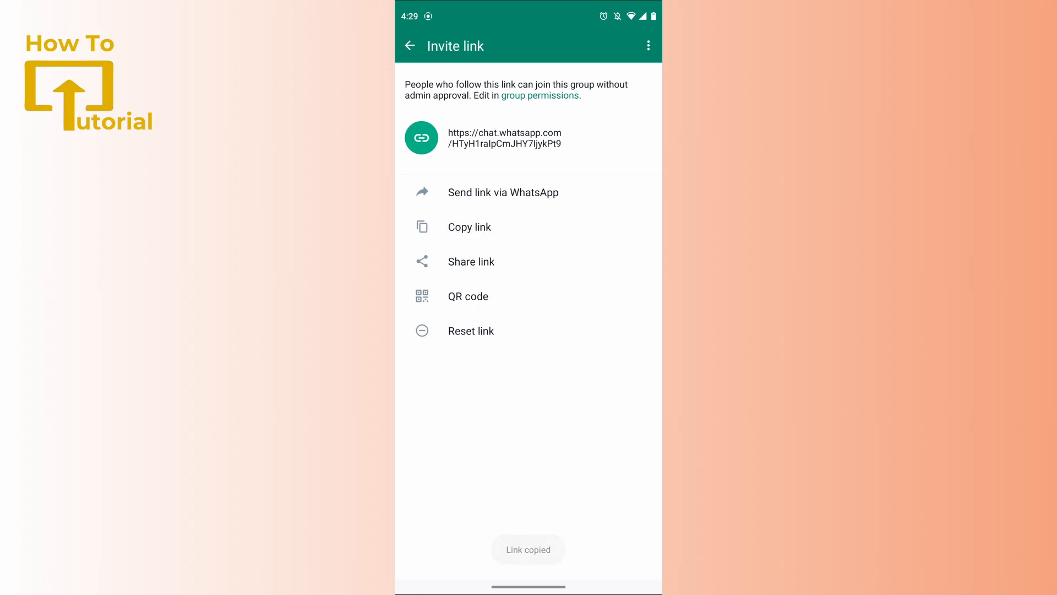
Step: Leave the invite link page and group chat, returning to the main Chats list
click(409, 45)
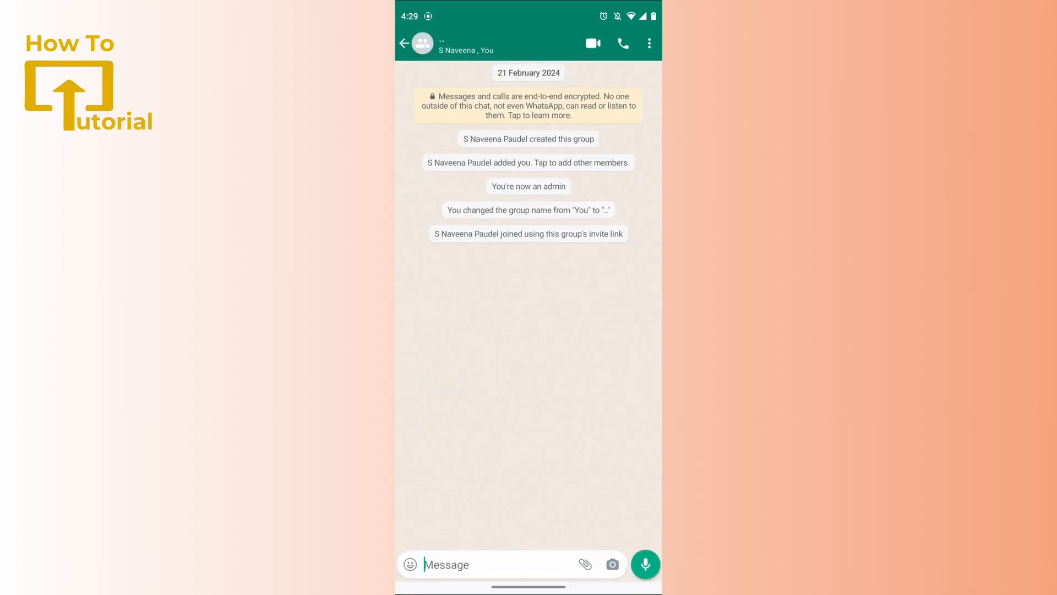
click(405, 43)
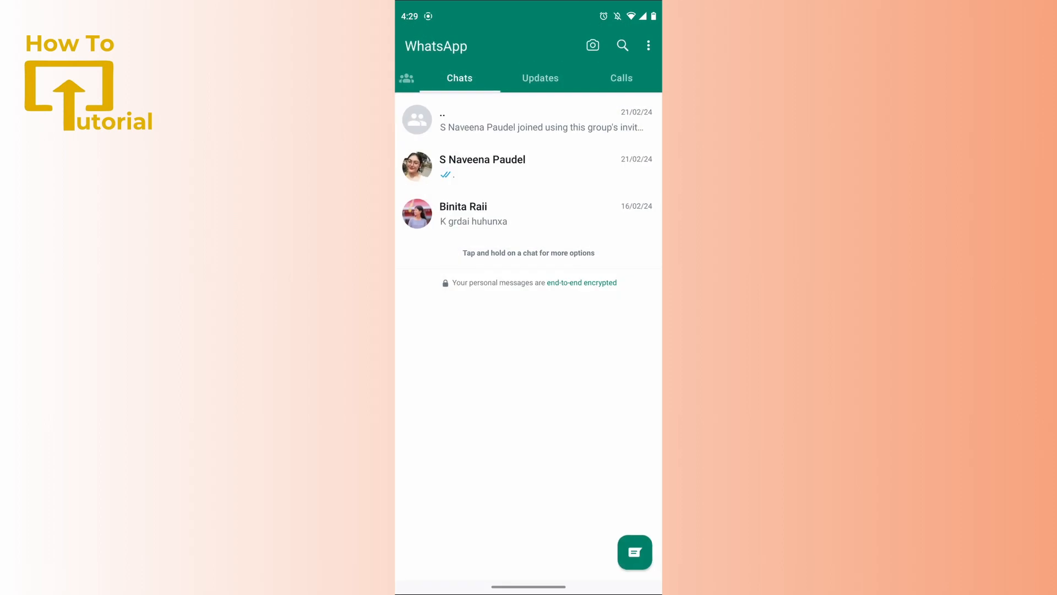
click(483, 166)
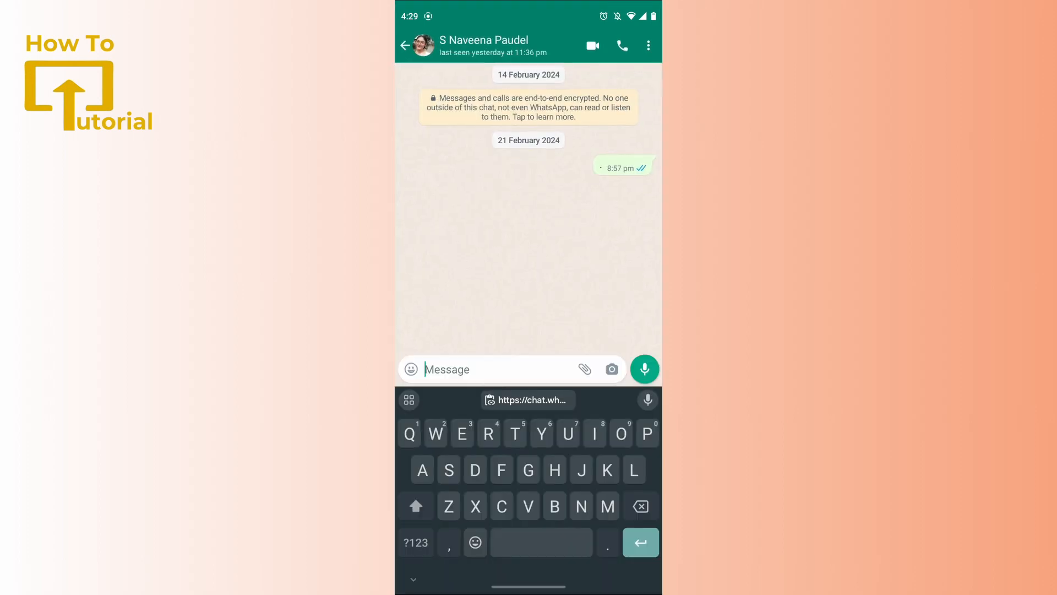
click(639, 542)
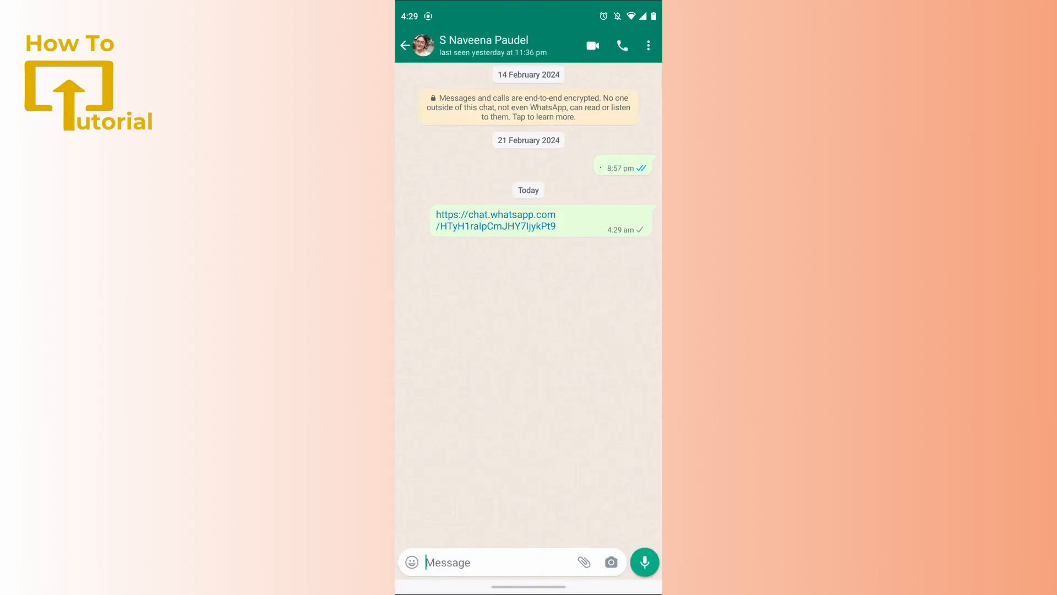